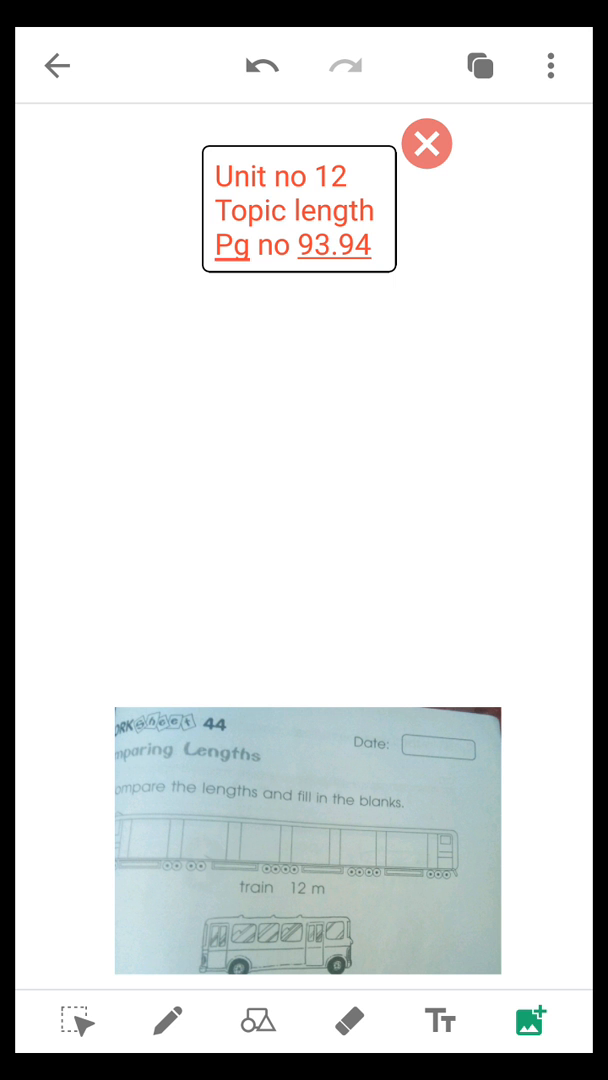
# Bring up the board options sheet with share, rename and grid choices
pyautogui.click(552, 64)
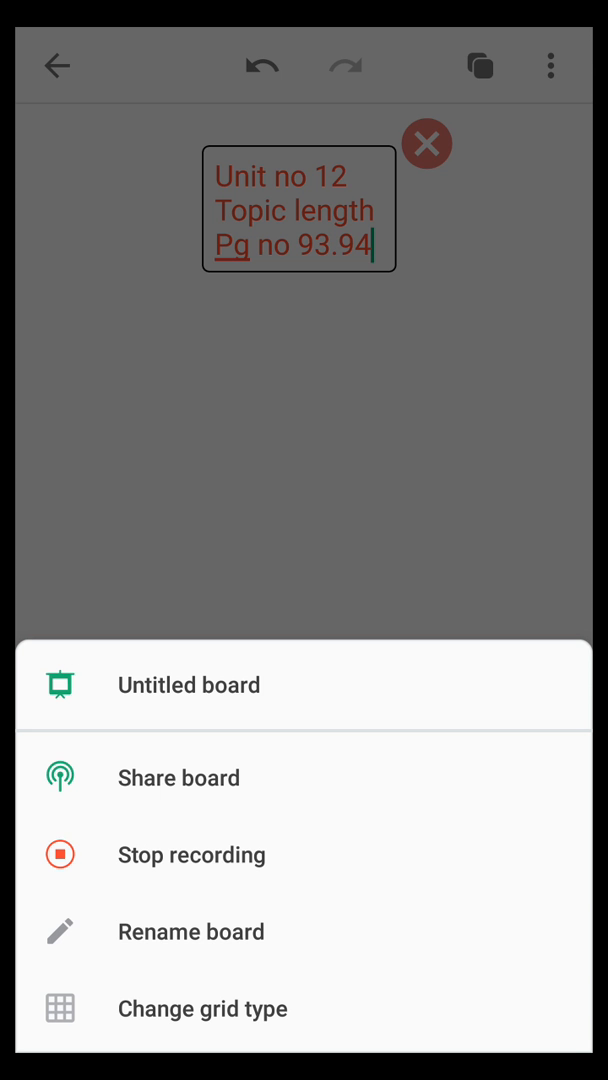